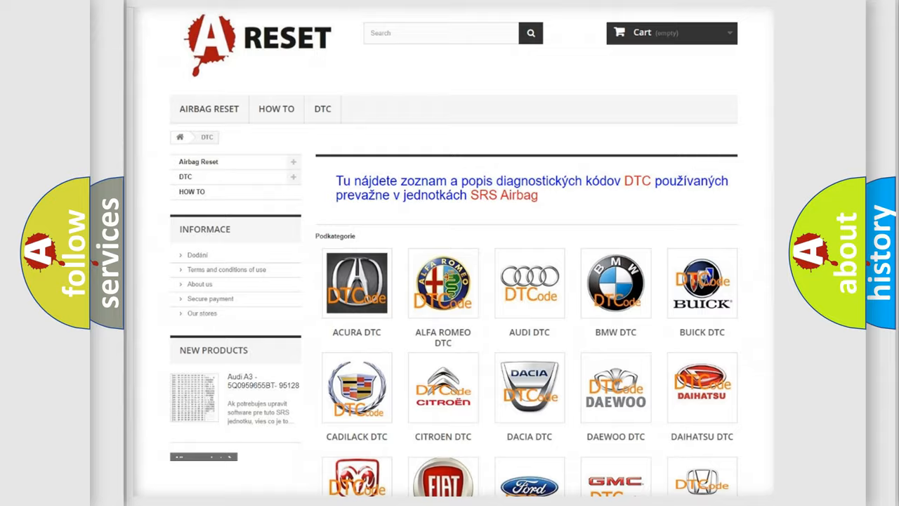
Choose Jeep from the brand grid and browse its list of B-prefixed trouble codes.
scroll("down", 3)
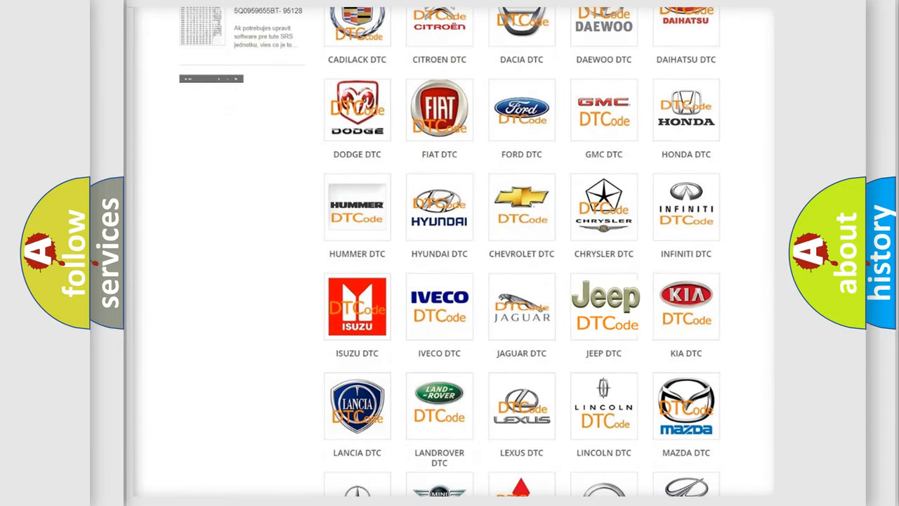
left_click(604, 306)
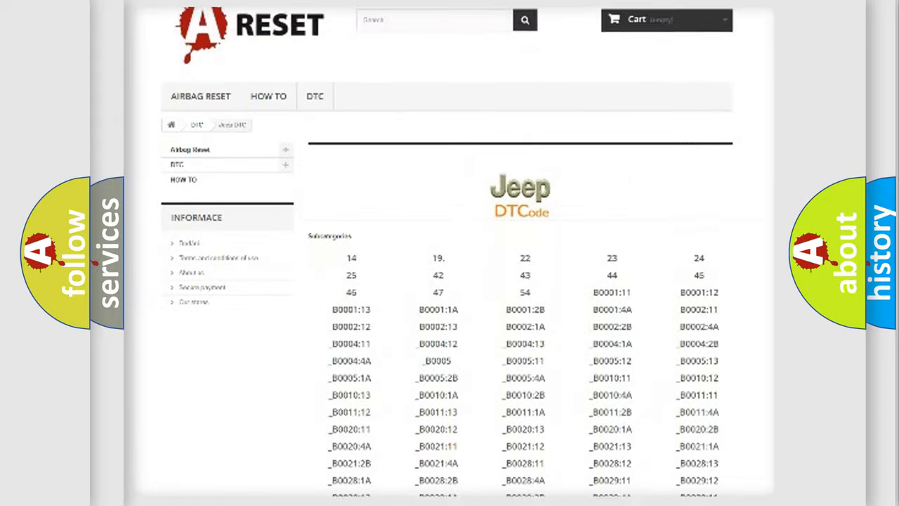
scroll("down", 3)
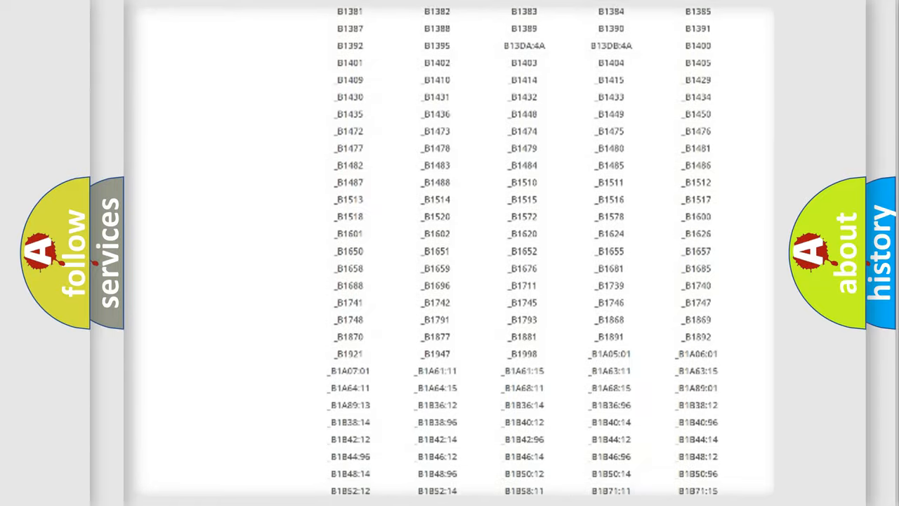